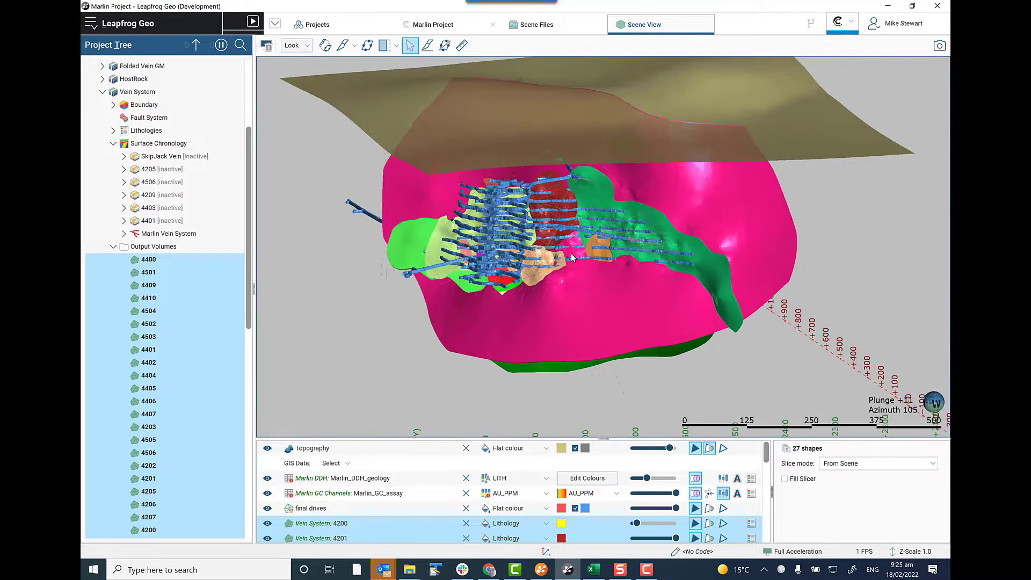
Show the FOLDED VEIN lithology surface with the Merged_Table_1 drillhole intersection disks.
click(346, 45)
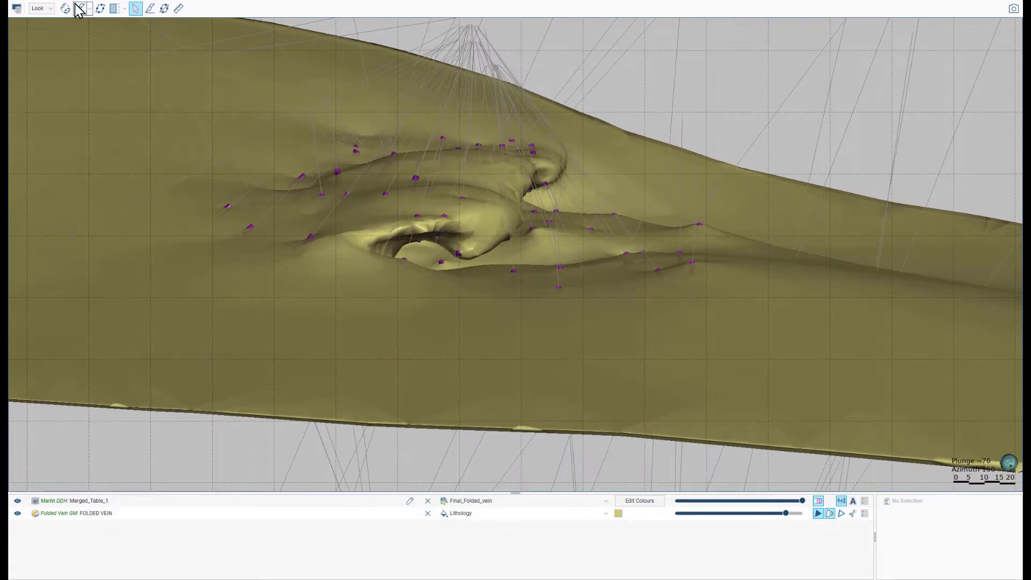
click(82, 8)
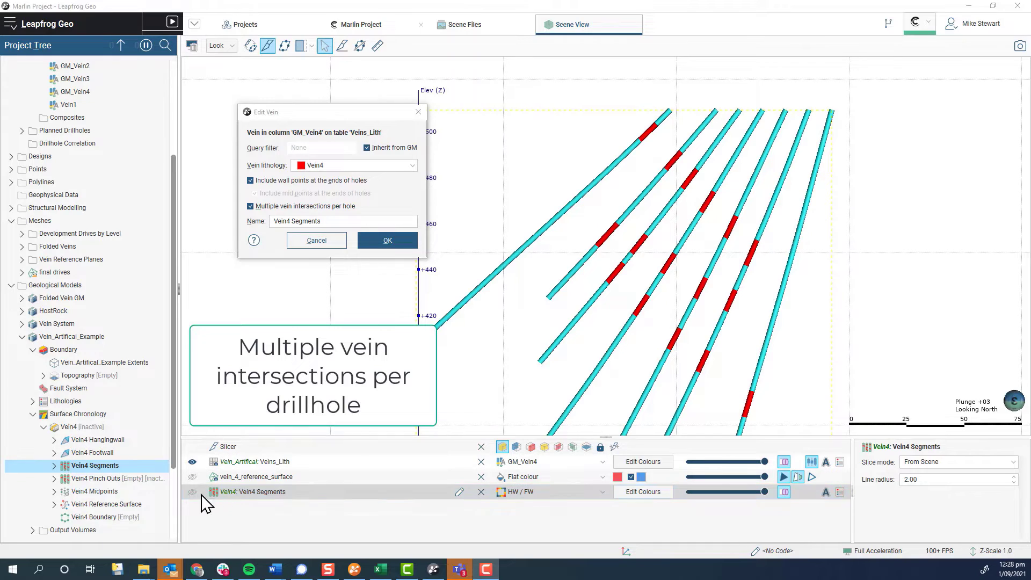
Enable multiple vein intersections per hole for the Vein4 Segments.
click(193, 491)
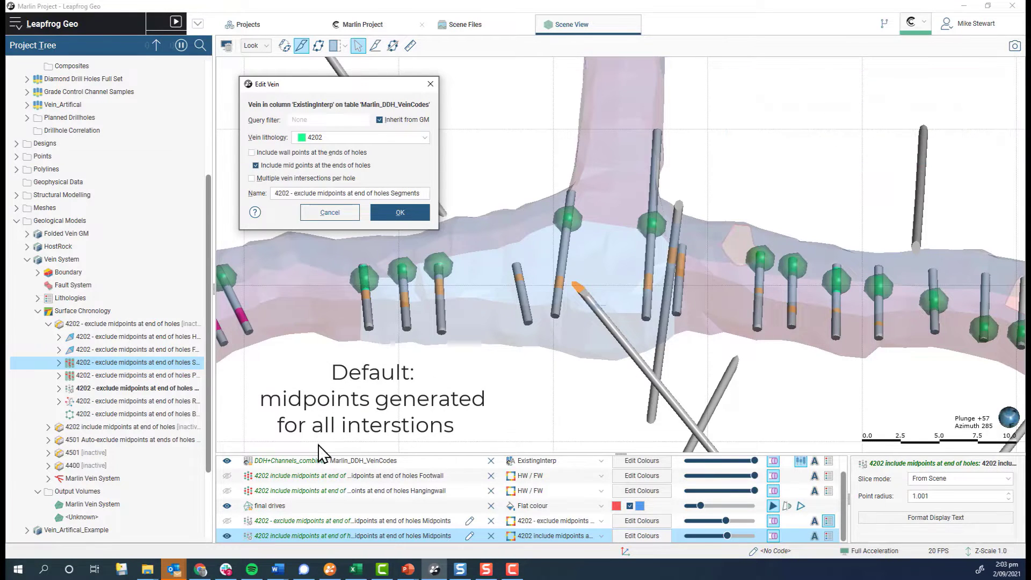
Include end-of-hole midpoints, then show the 4202 footwall and hangingwall points instead of midpoints.
click(226, 520)
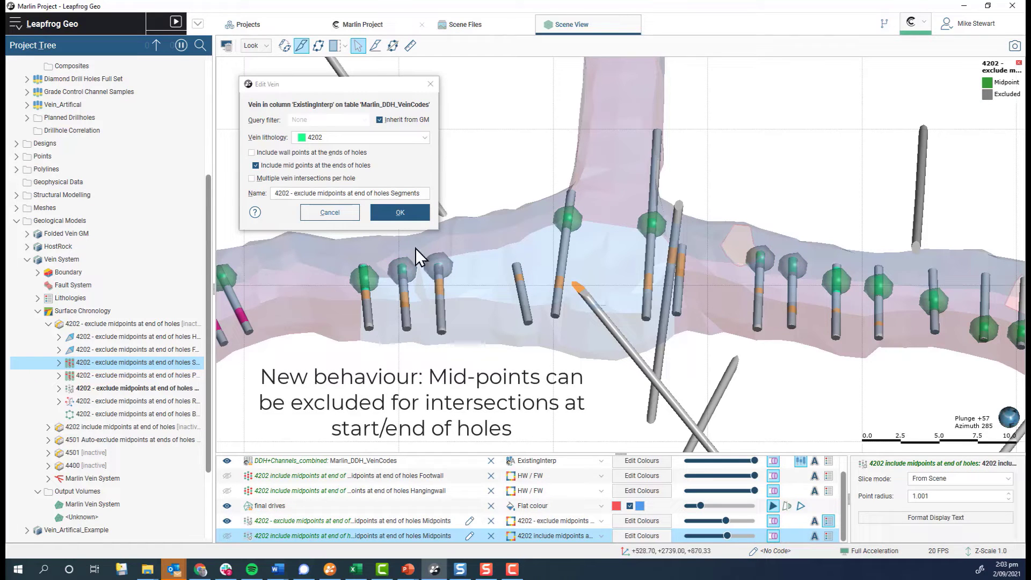
mouse_move(348, 306)
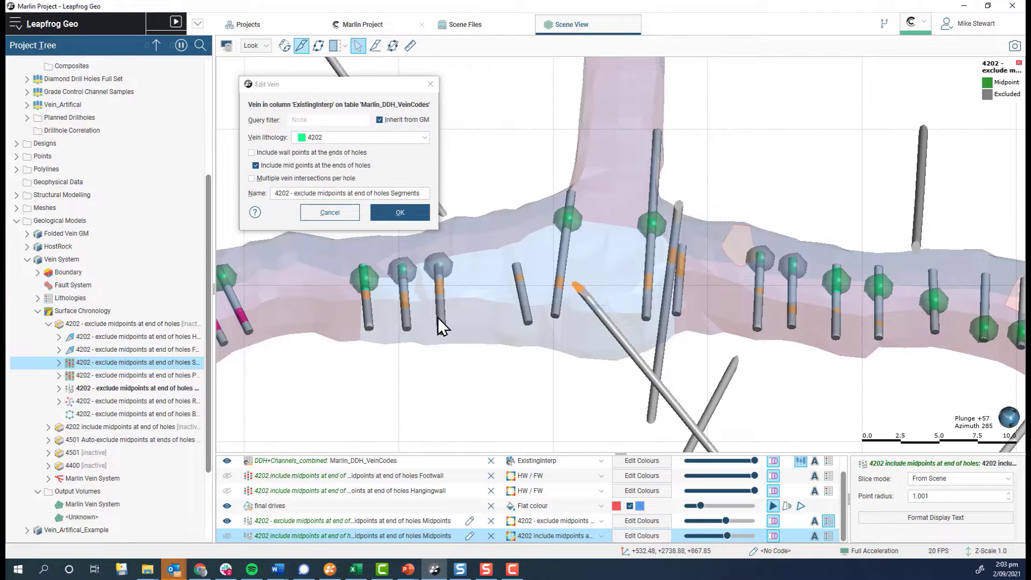
mouse_move(454, 320)
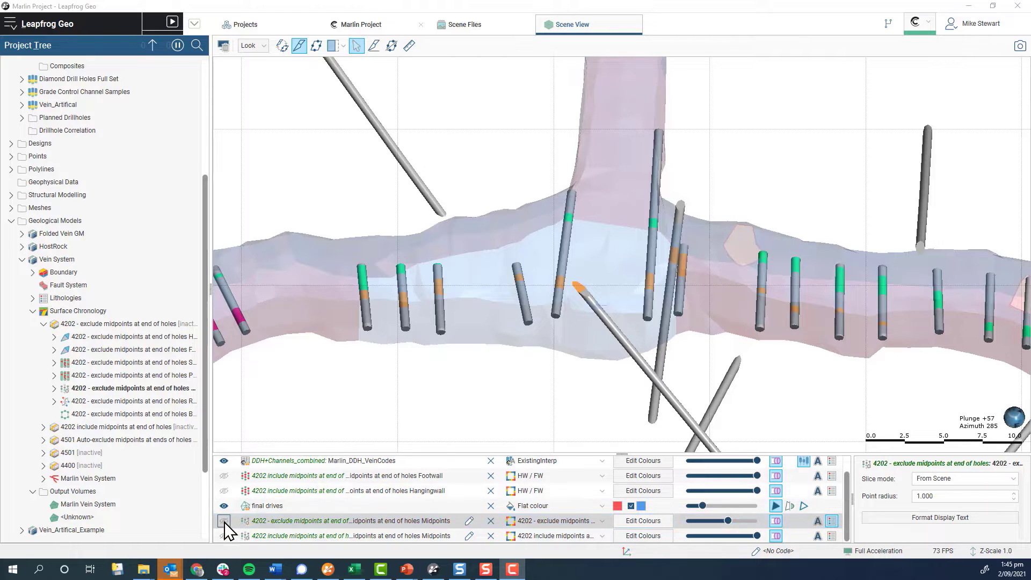
click(223, 475)
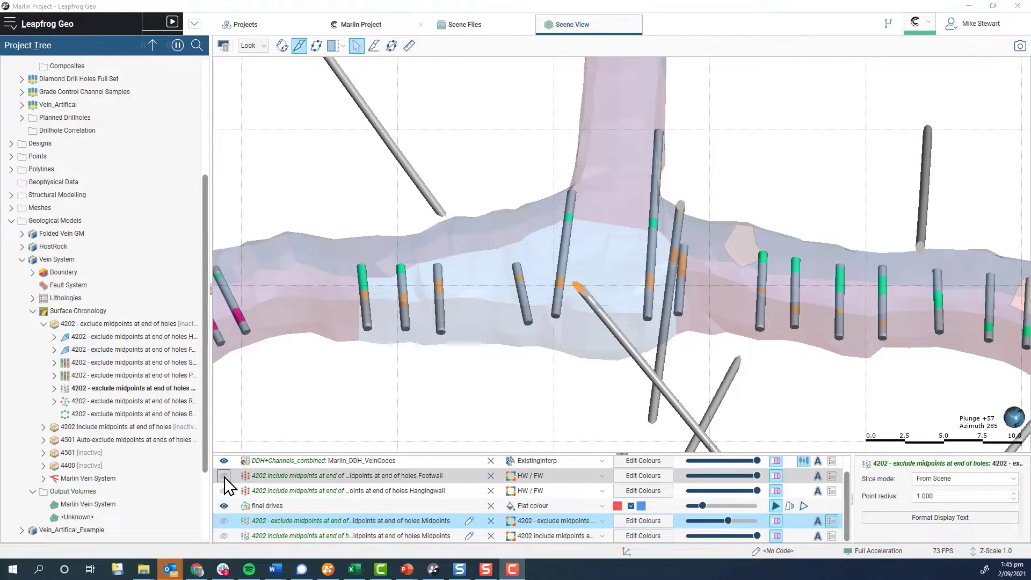
click(223, 490)
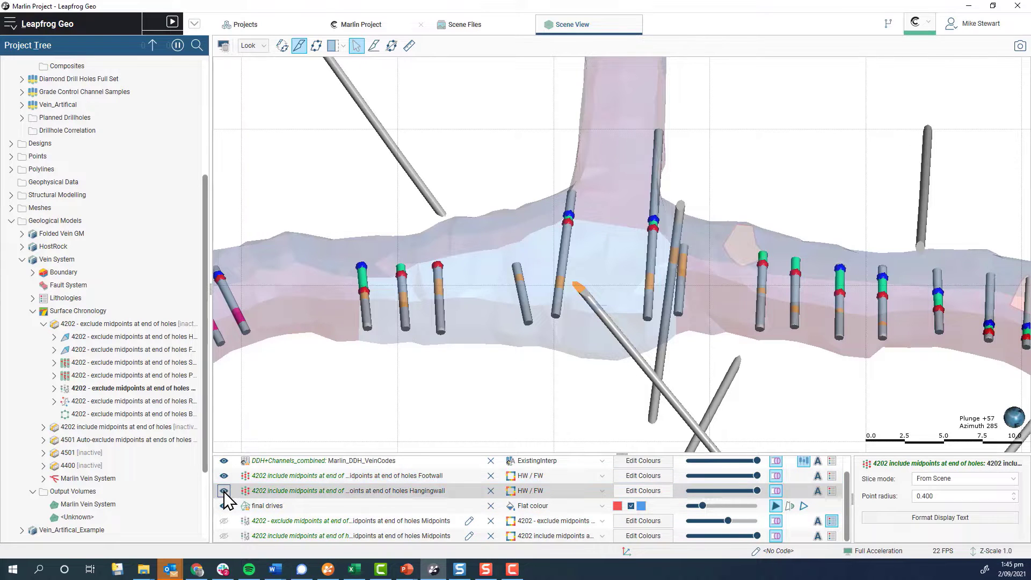
click(223, 490)
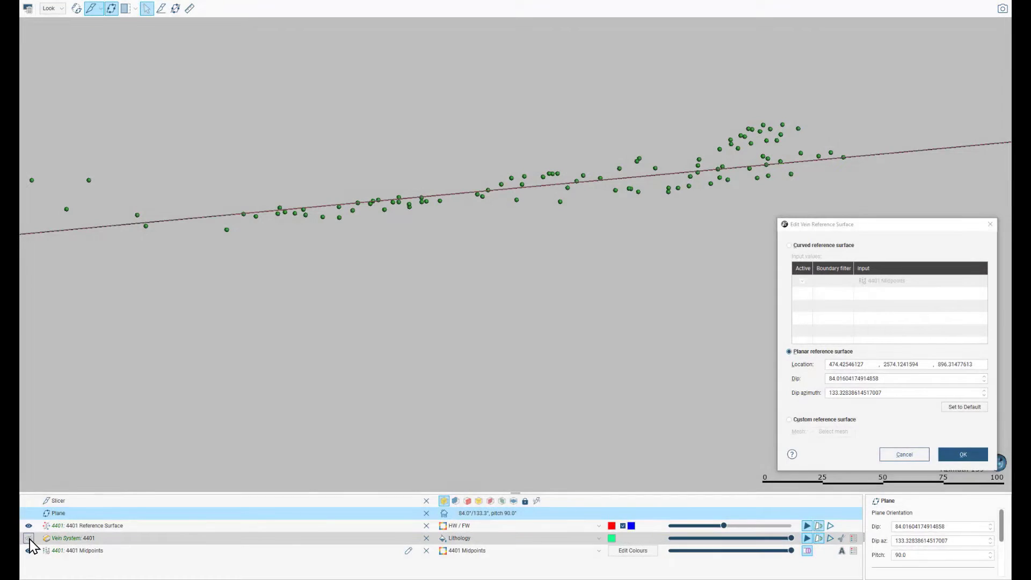
Show the 4401 vein volume and give it a custom reference surface from the 4401 Midpoints mesh.
click(28, 538)
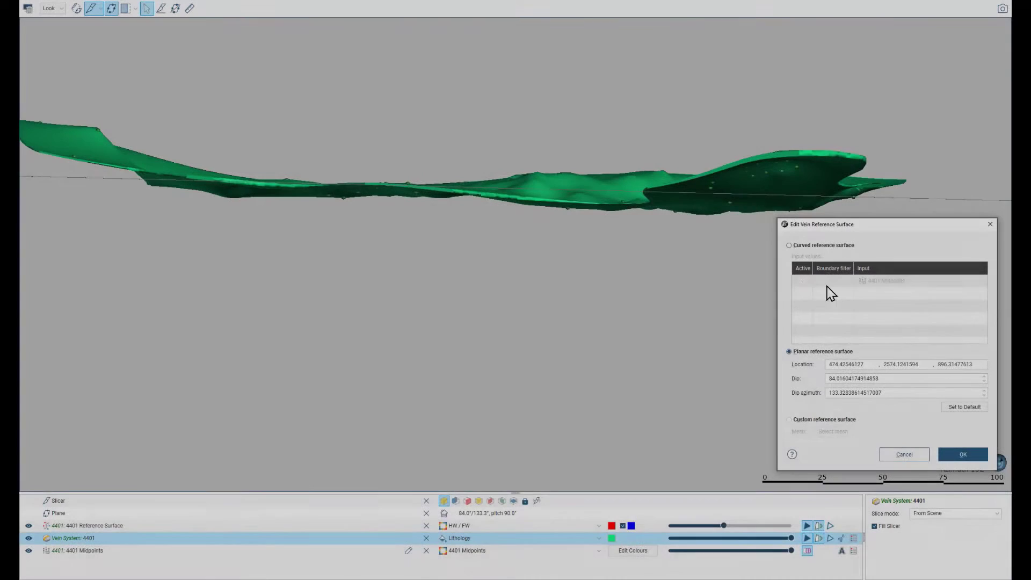
click(962, 454)
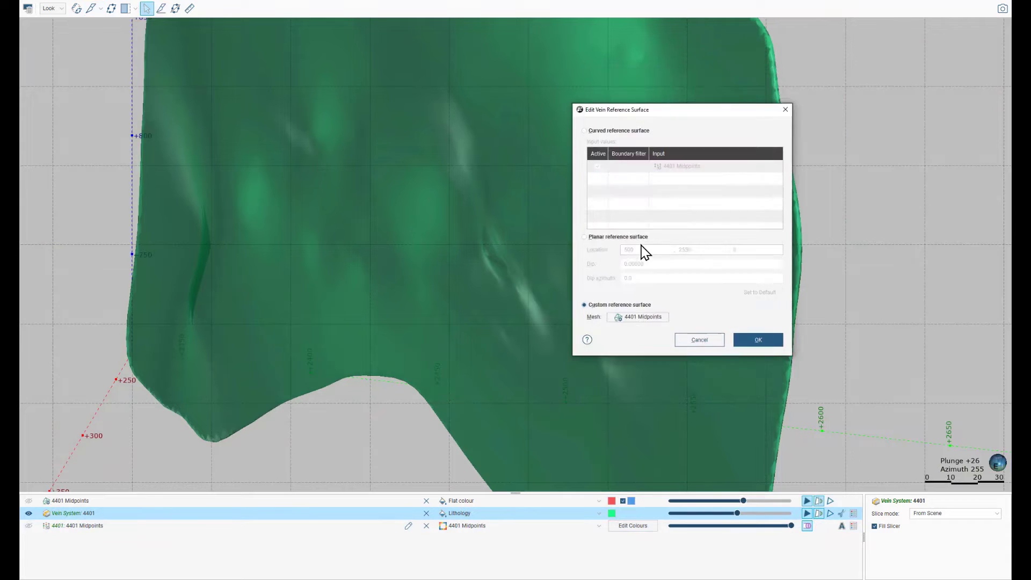
click(756, 339)
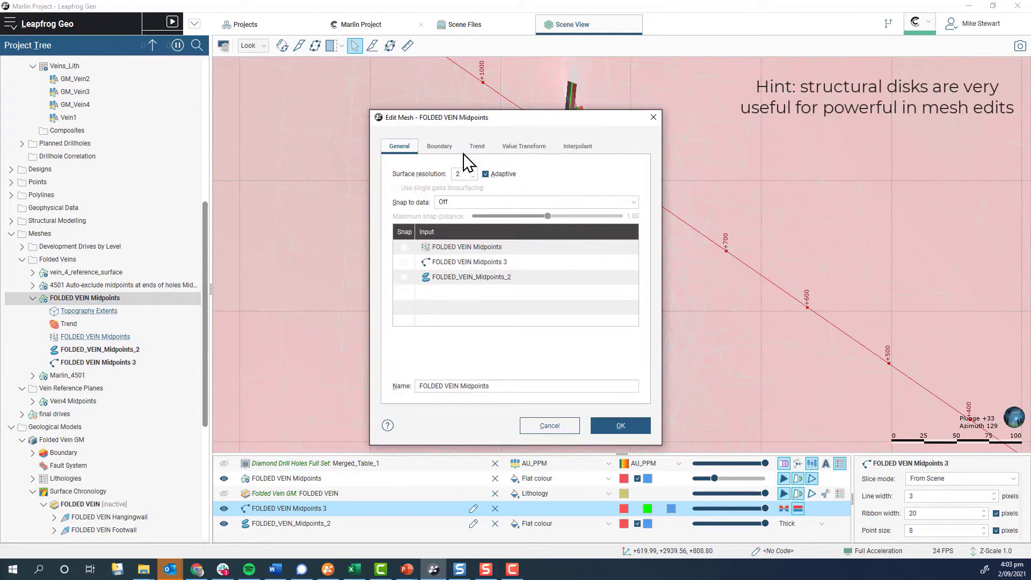
View the FOLDED VEIN Midpoints mesh trend settings, then select the SkipJack Vein Midpoints object.
click(476, 145)
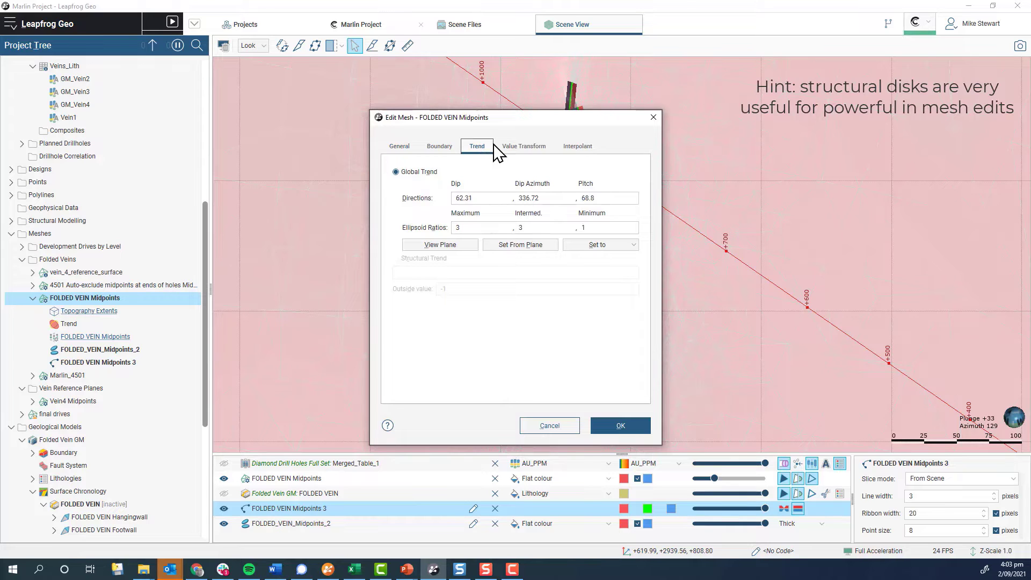
click(576, 146)
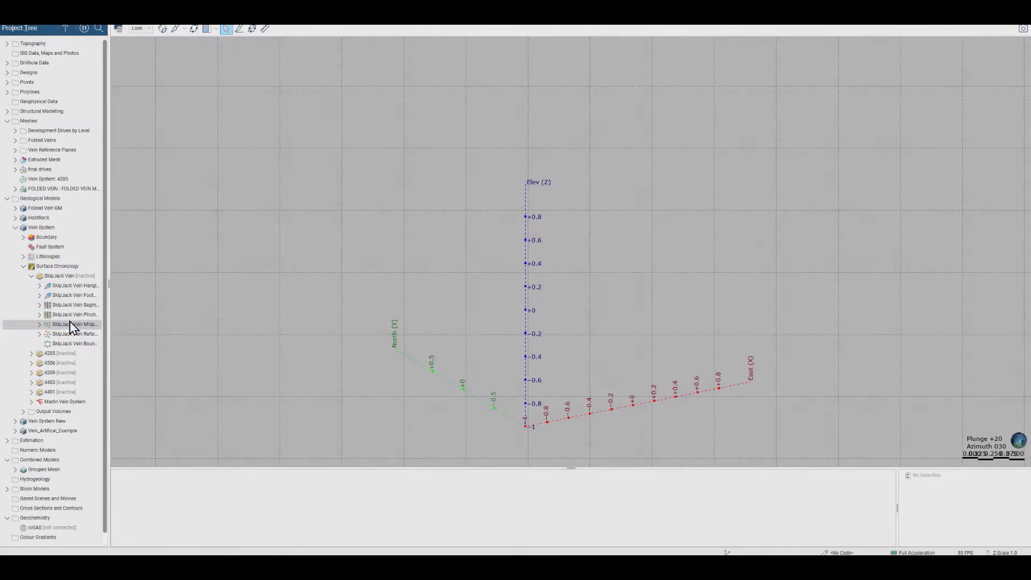
click(74, 323)
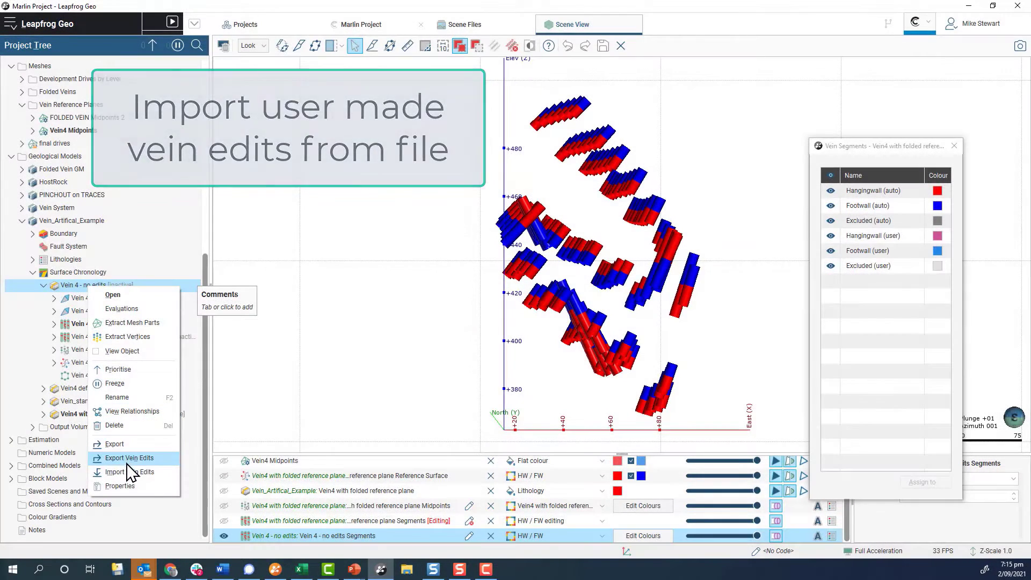
Import the 'Vein4 with folded reference plane' edits .txt file into the 'Vein 4 - no edits' vein.
click(122, 472)
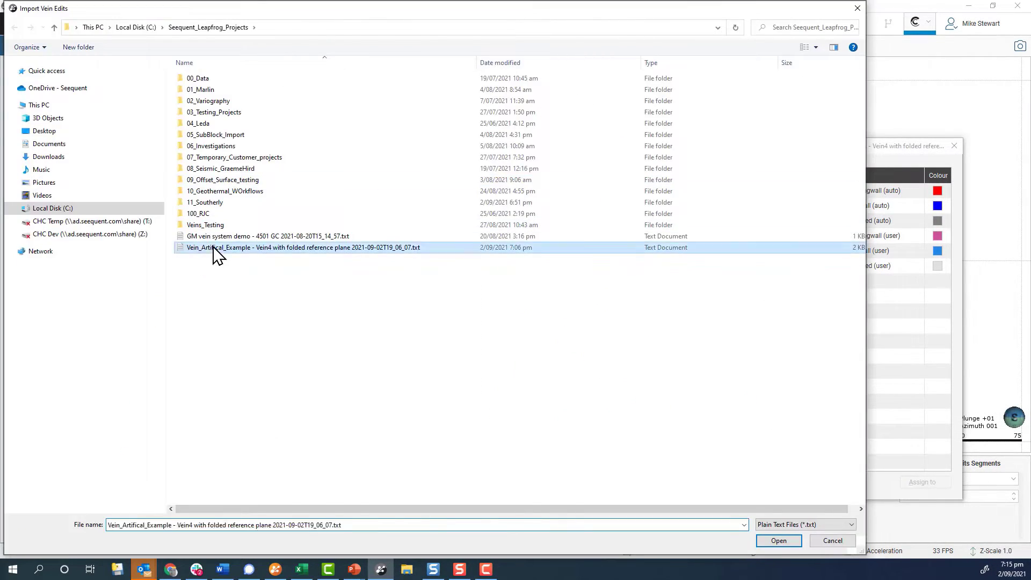
click(778, 539)
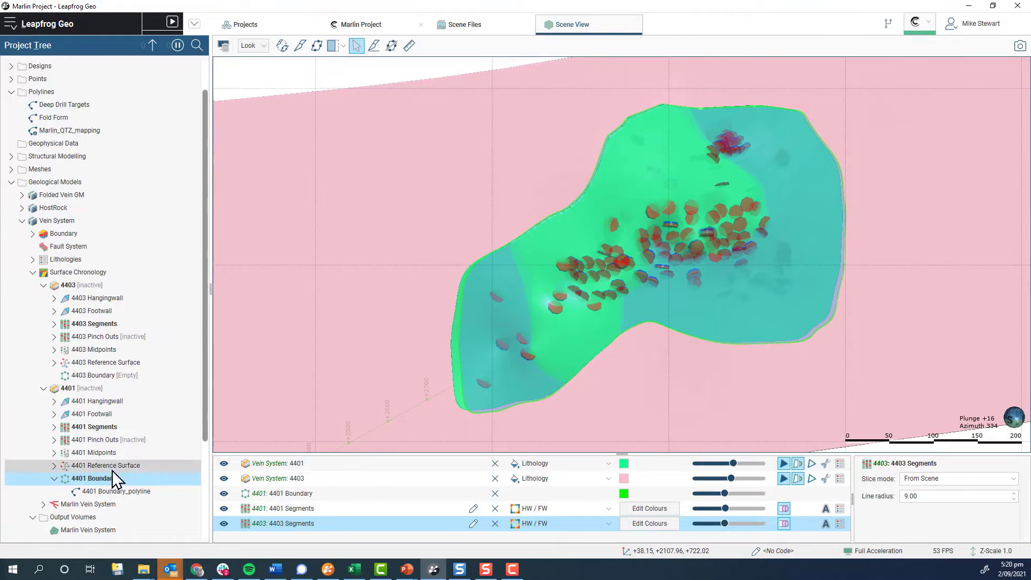
Share the 4401 Boundary polyline and make the 4403 Boundary use it.
right_click(117, 492)
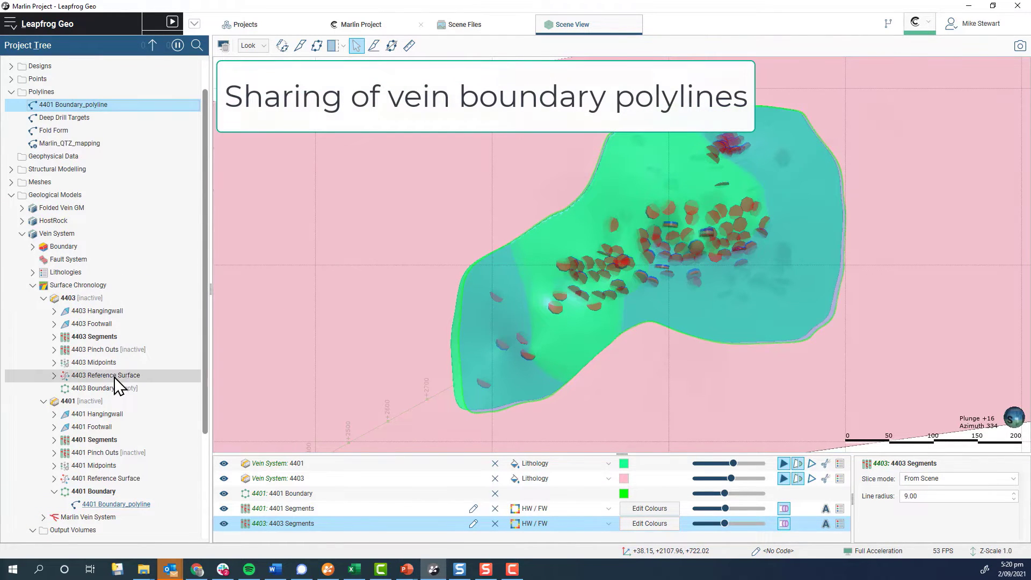
right_click(103, 387)
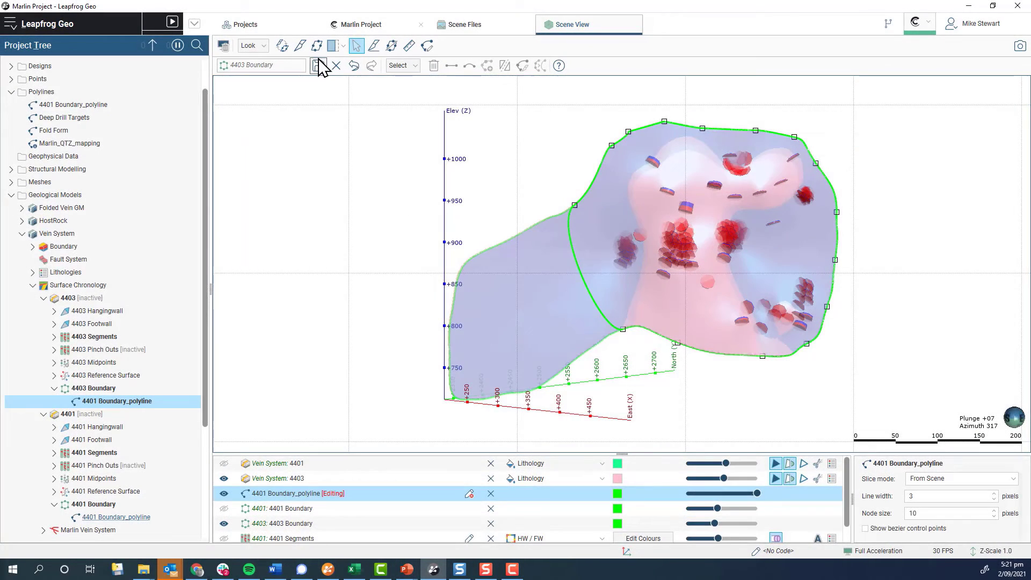
click(319, 65)
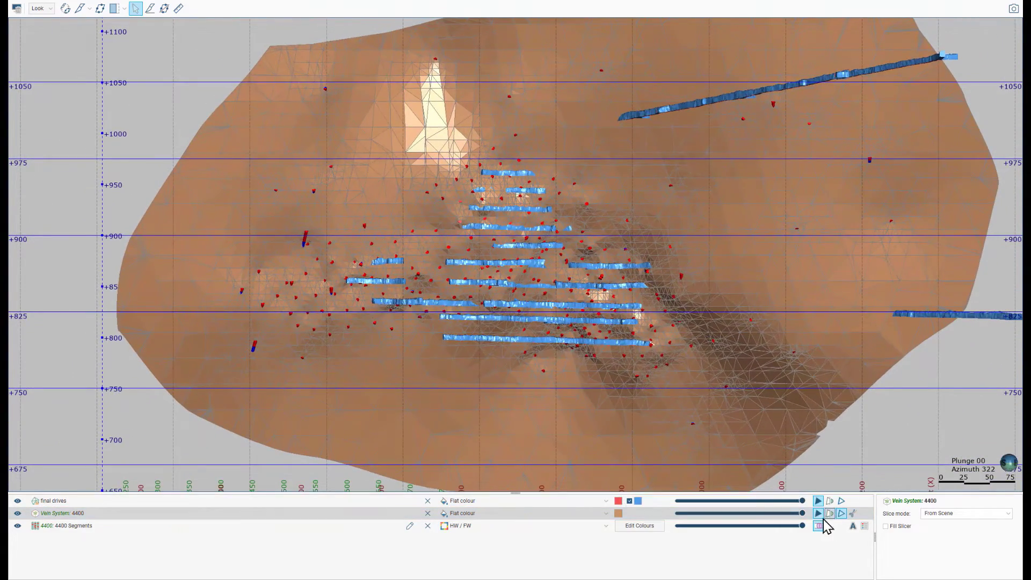
Display the 4400 vein volume with its 4400 Segments and the final drives mesh.
click(818, 525)
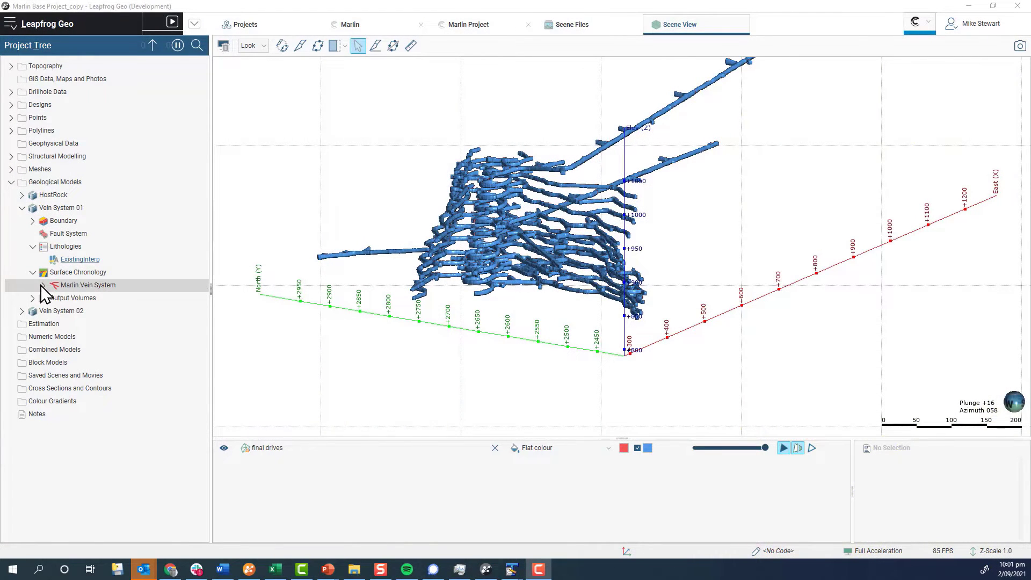
Assign vein 4400 its own 4400 lithology in the Marlin vein system.
click(41, 284)
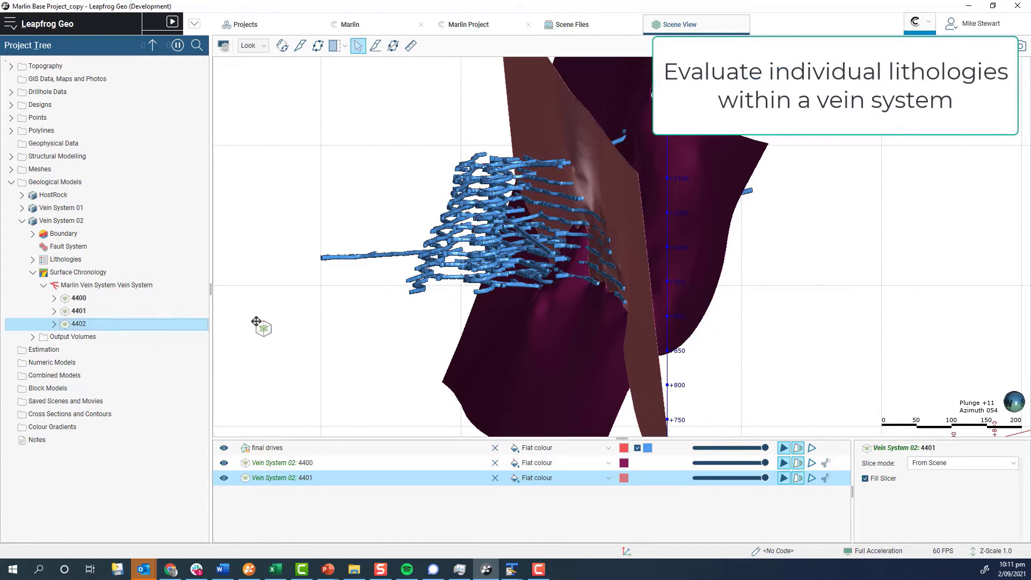
double_click(79, 298)
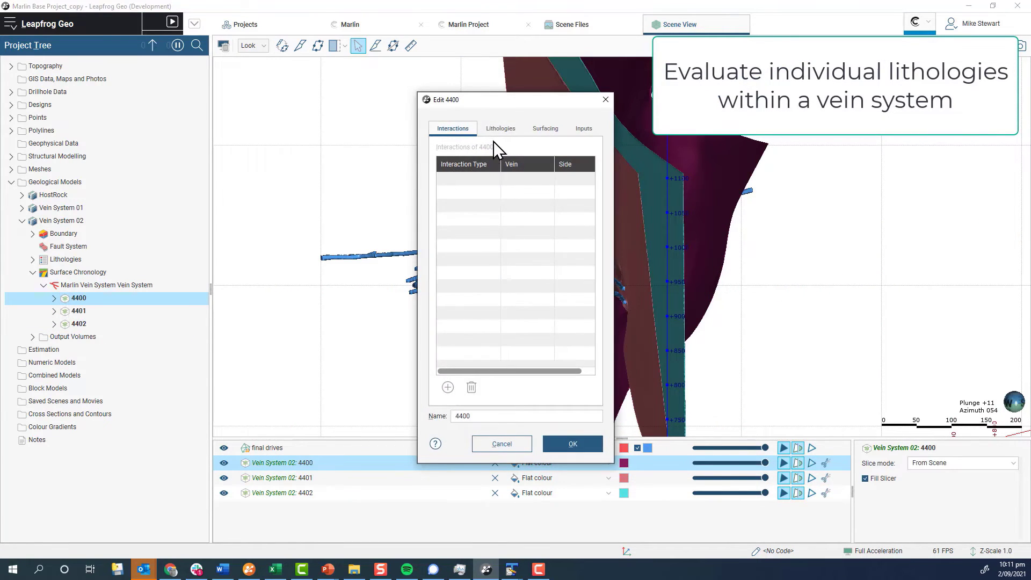
click(501, 128)
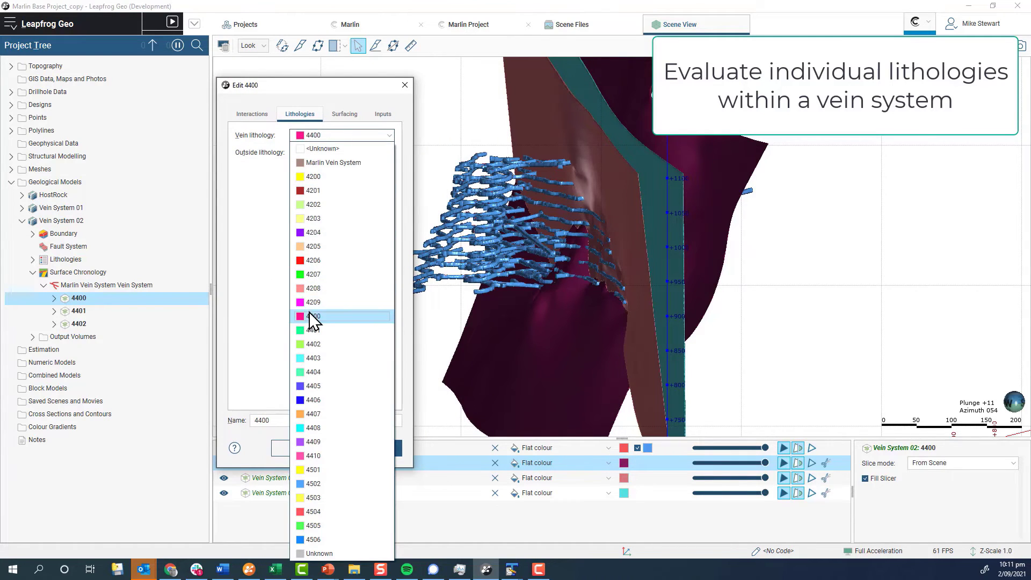
click(404, 85)
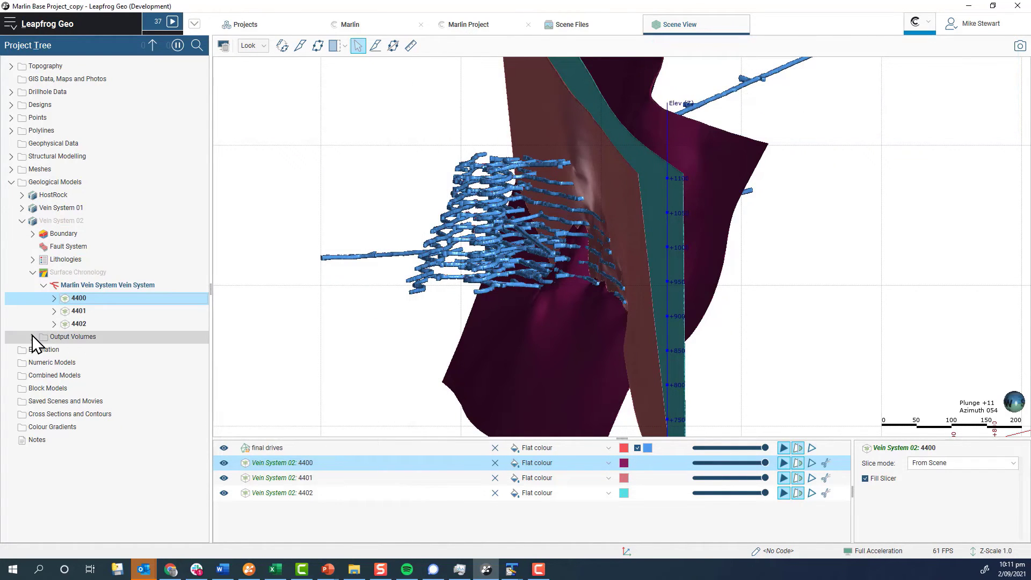
Expand the vein system's Output Volumes to show the separate 4400, 4401 and 4402 volumes.
double_click(108, 285)
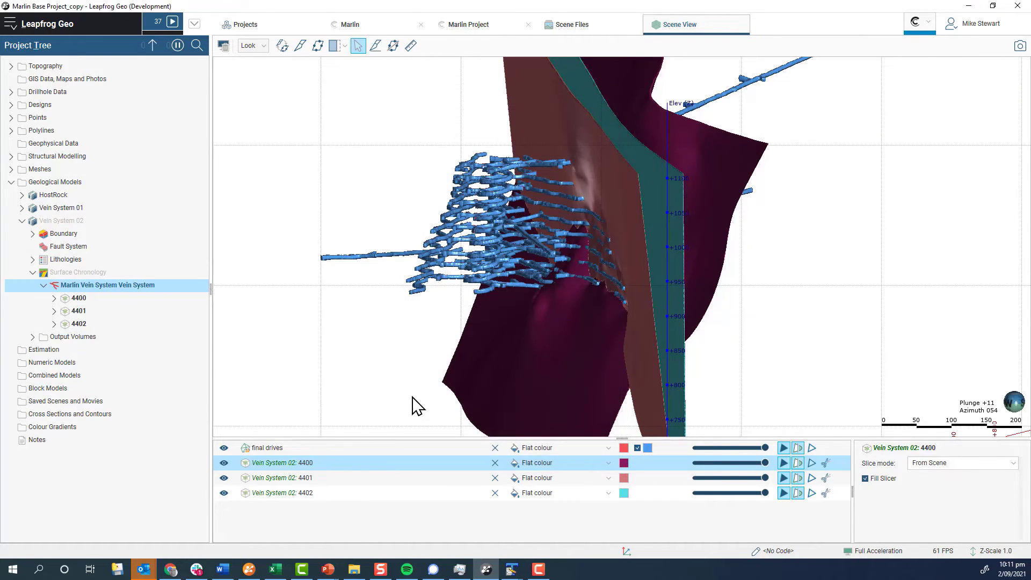
click(32, 336)
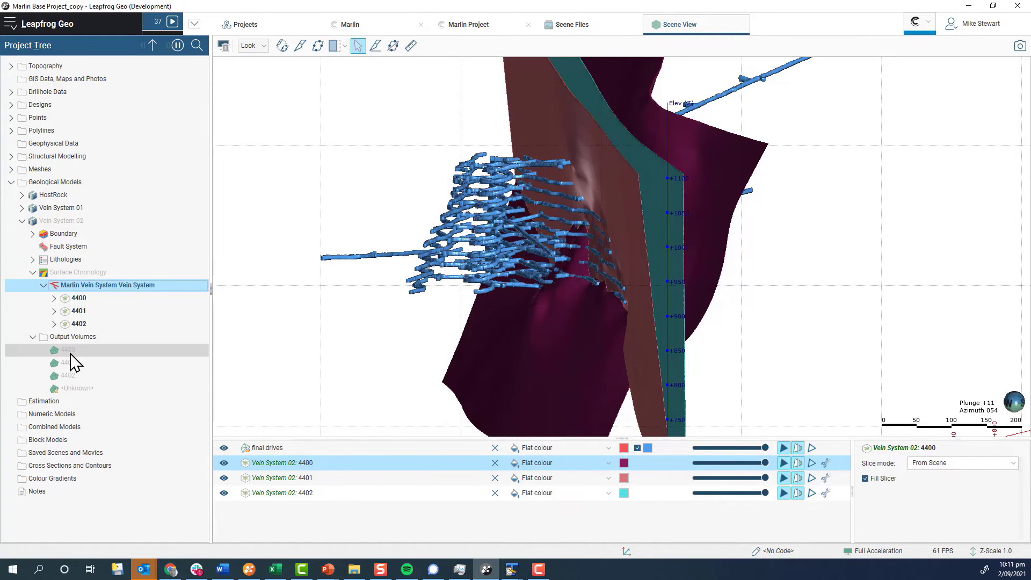